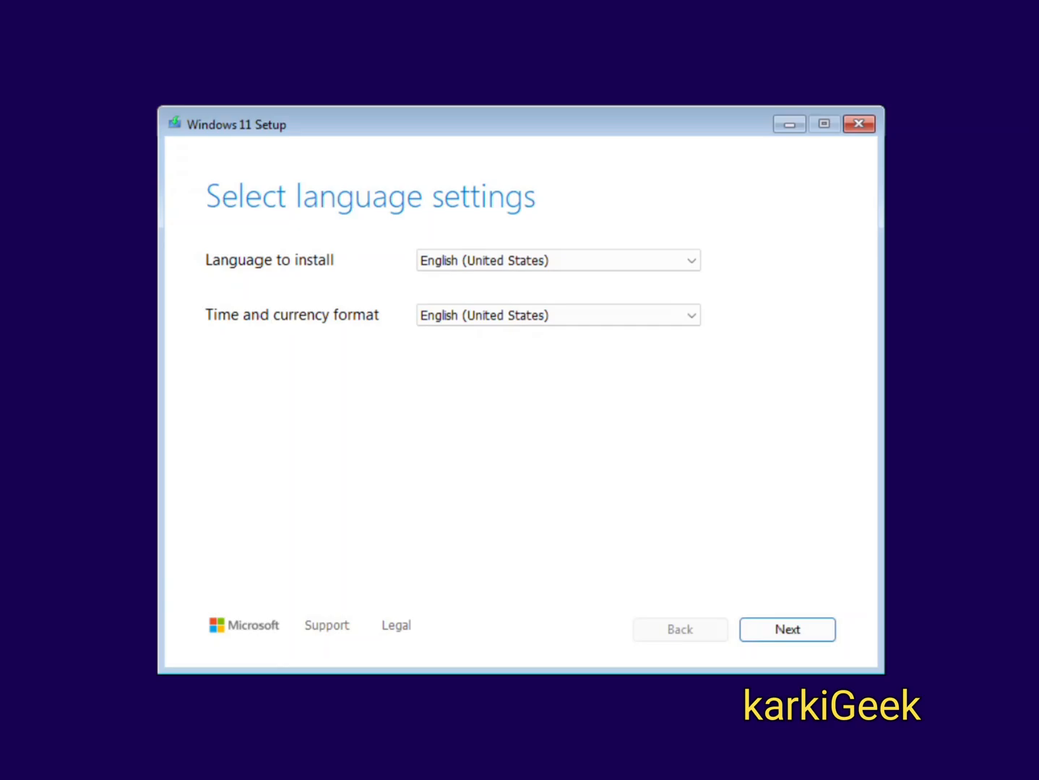
pyautogui.moveTo(879, 689)
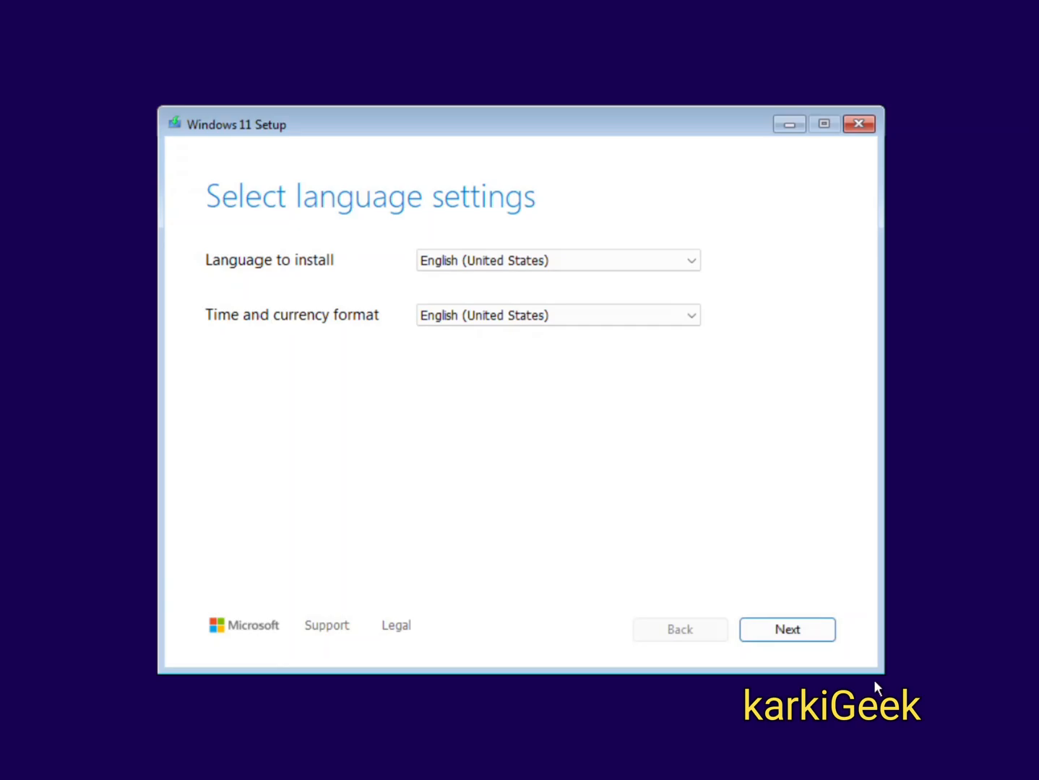
pyautogui.moveTo(531, 635)
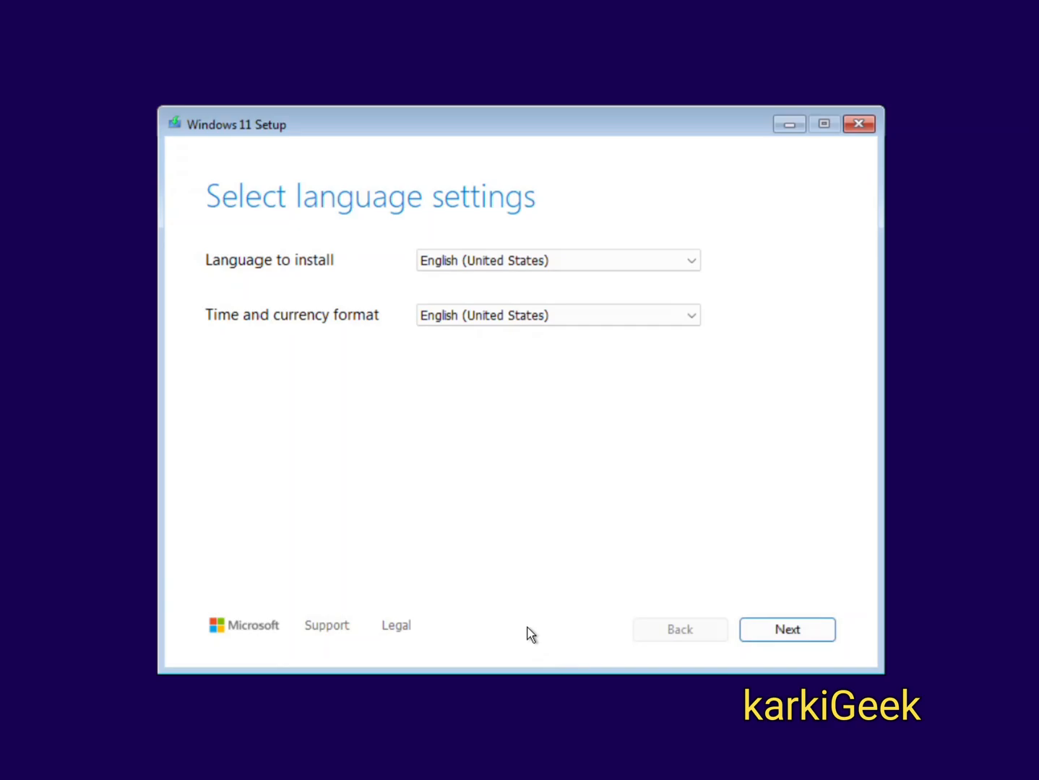
# Step: Choose a clean Windows 11 install and agree that everything will be deleted
pyautogui.click(787, 630)
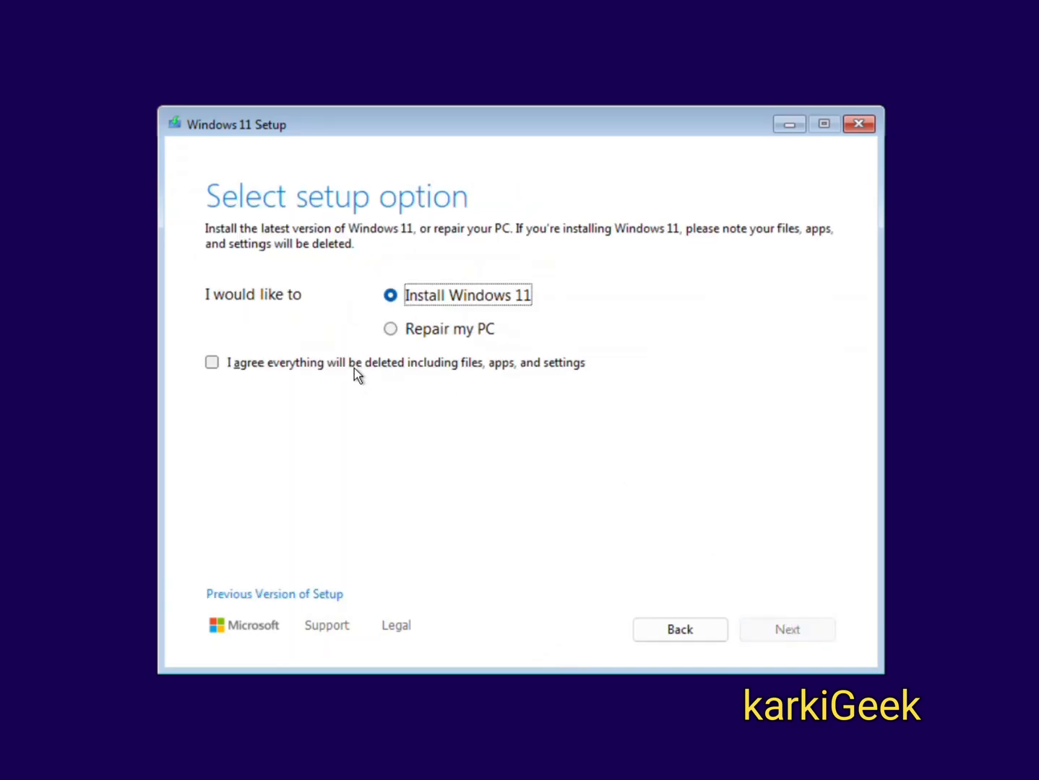
pyautogui.click(211, 362)
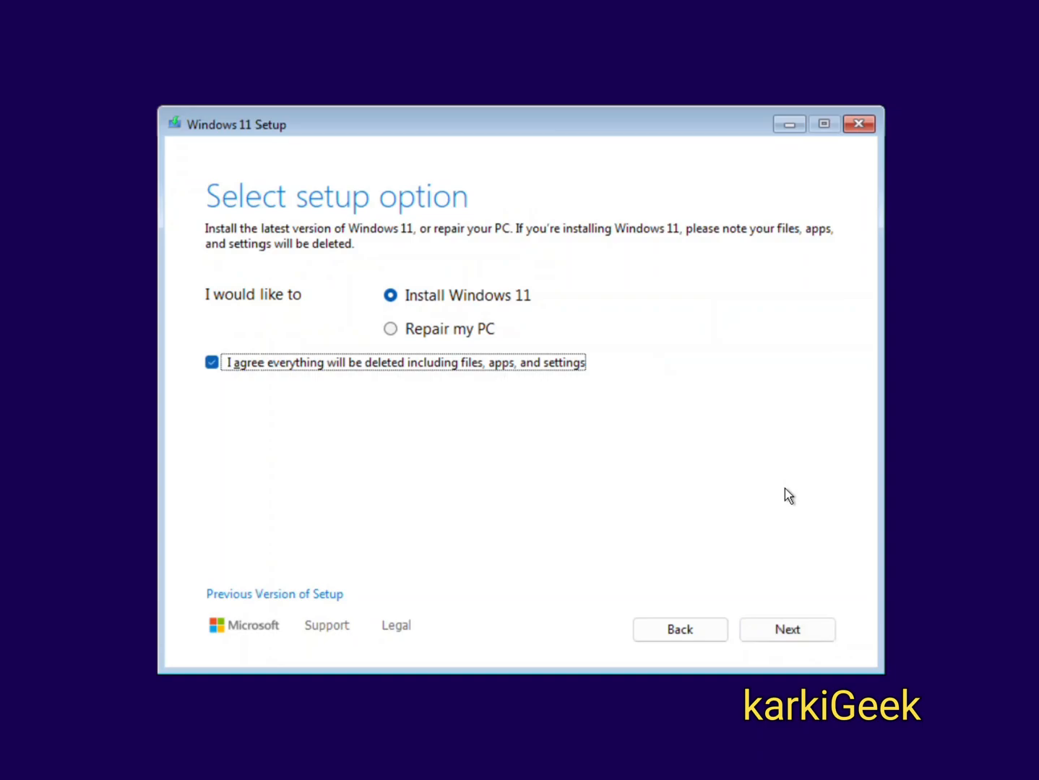
pyautogui.moveTo(788, 630)
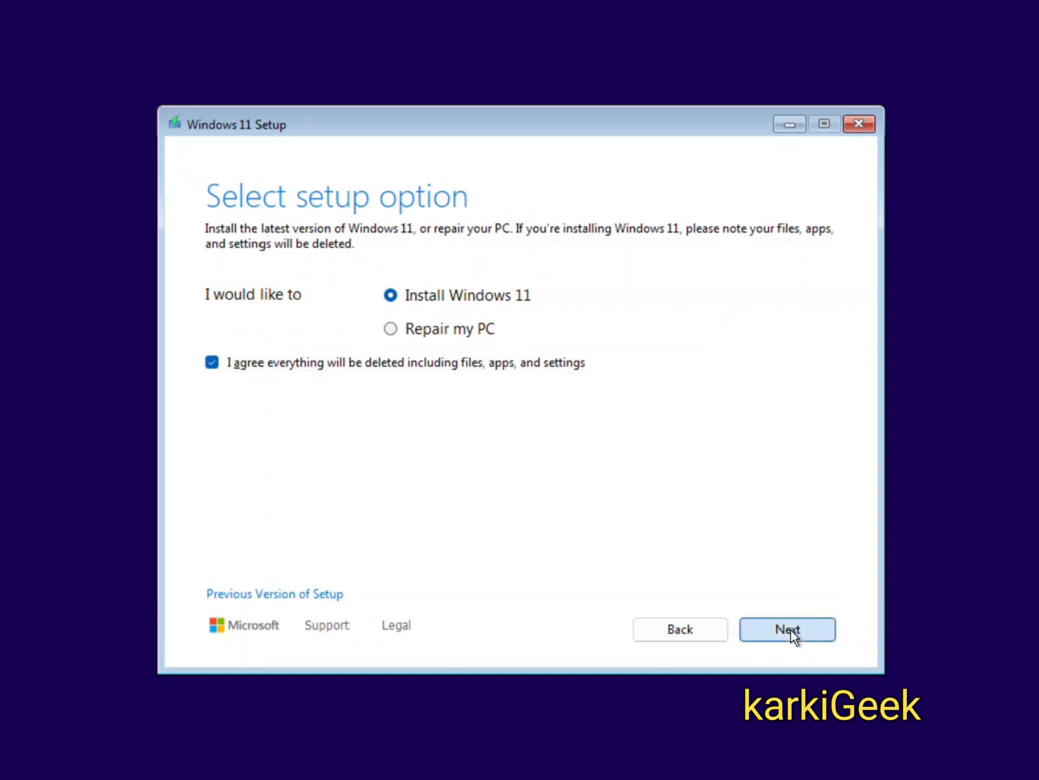
pyautogui.click(787, 630)
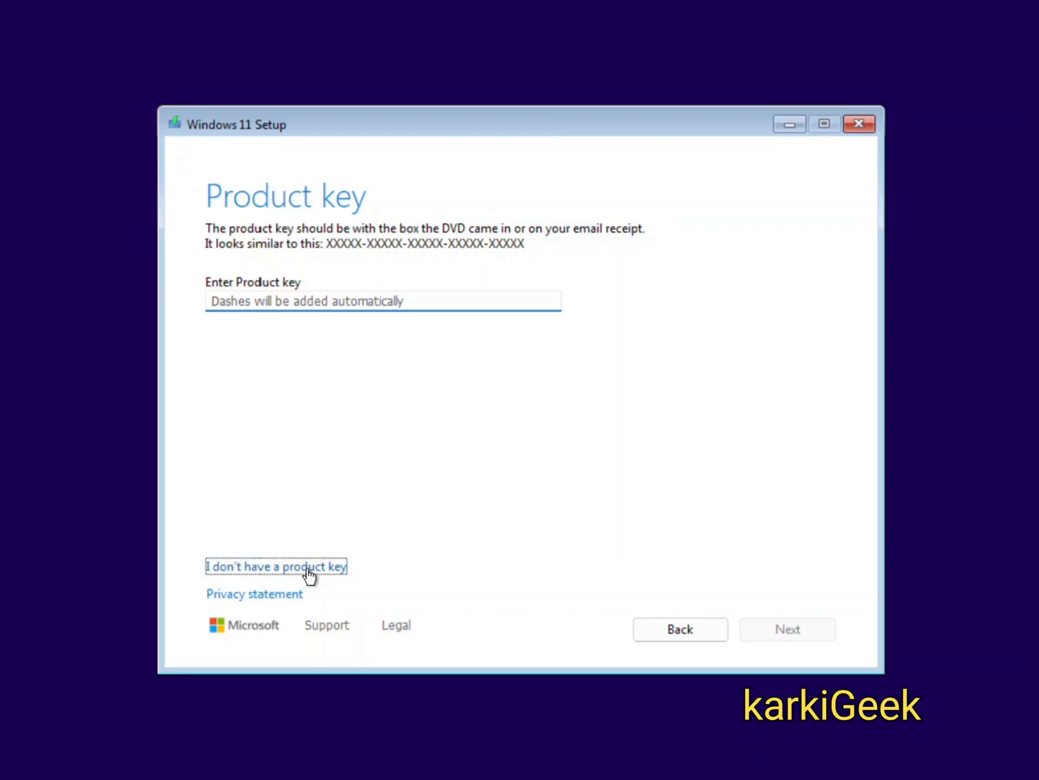
# Step: Skip the product key and select Windows 11 Pro as the edition
pyautogui.click(276, 566)
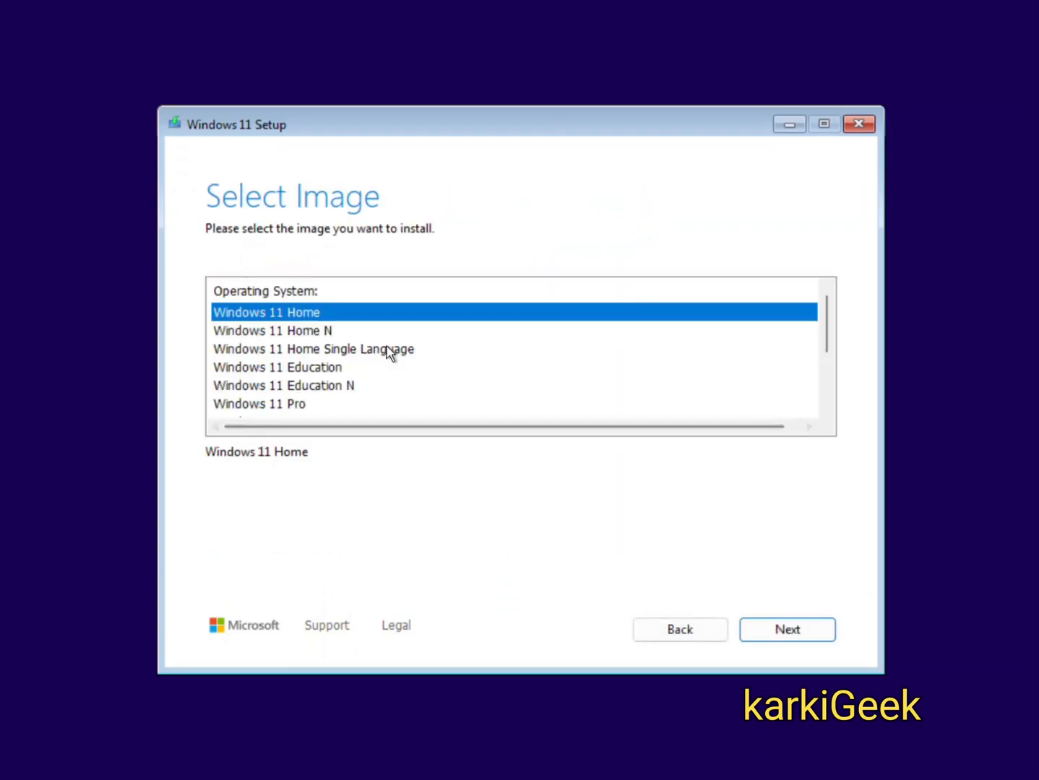
pyautogui.scroll(-3)
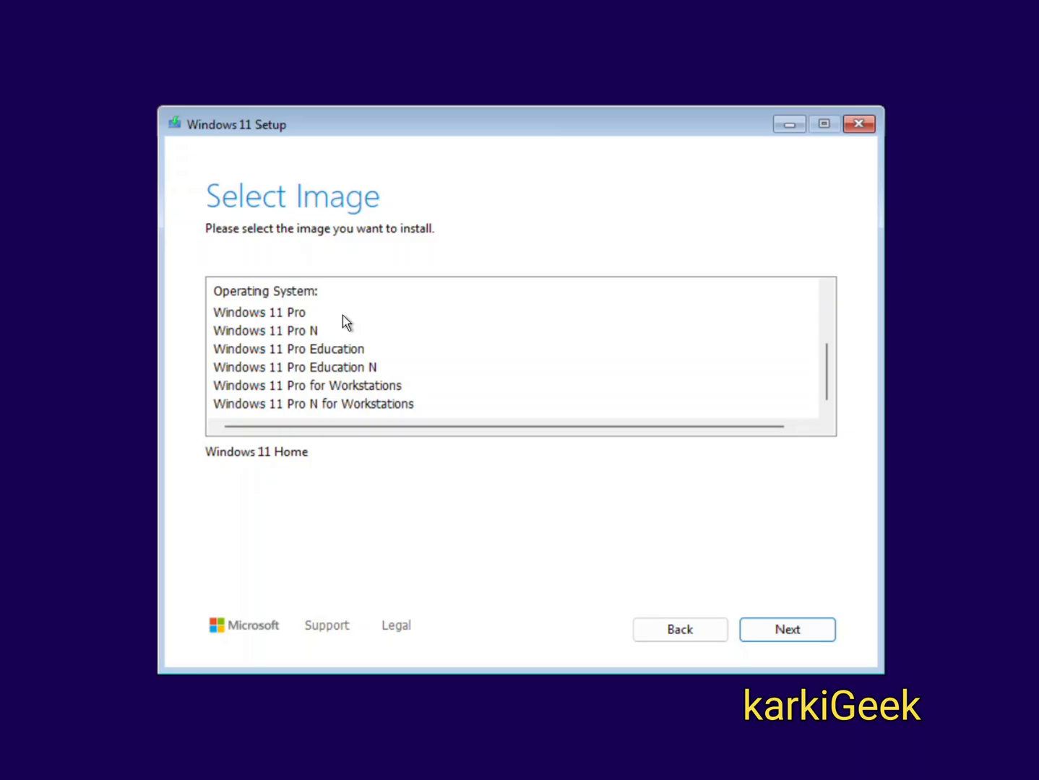
pyautogui.click(259, 404)
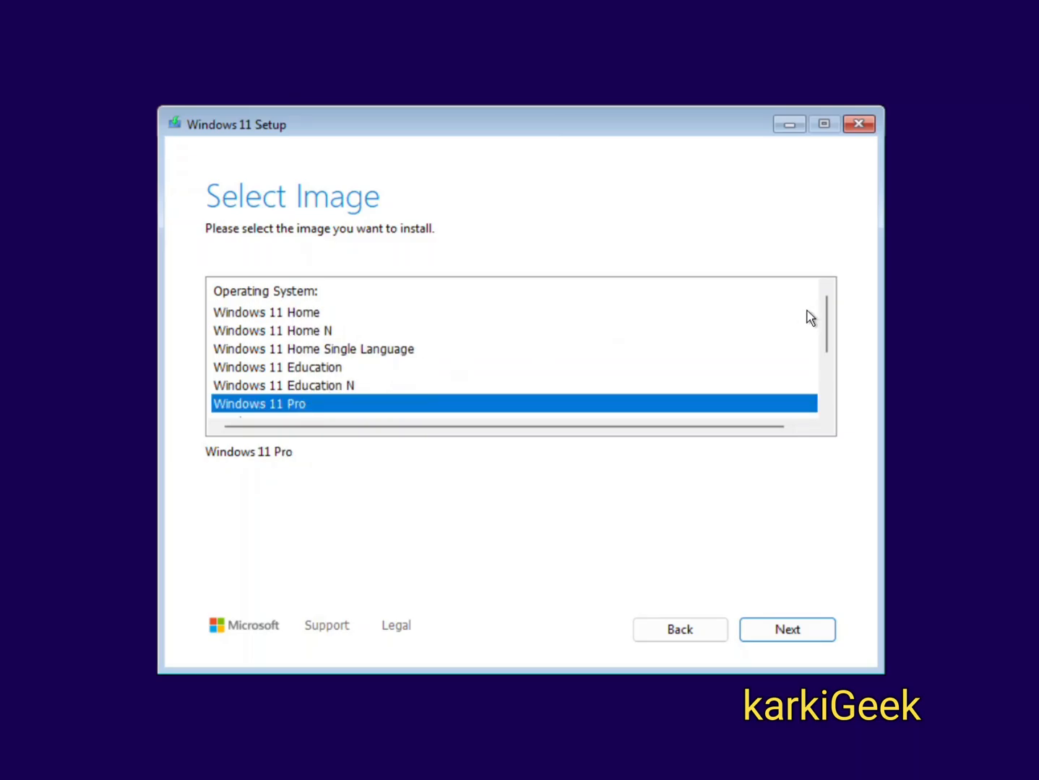
pyautogui.scroll(-3)
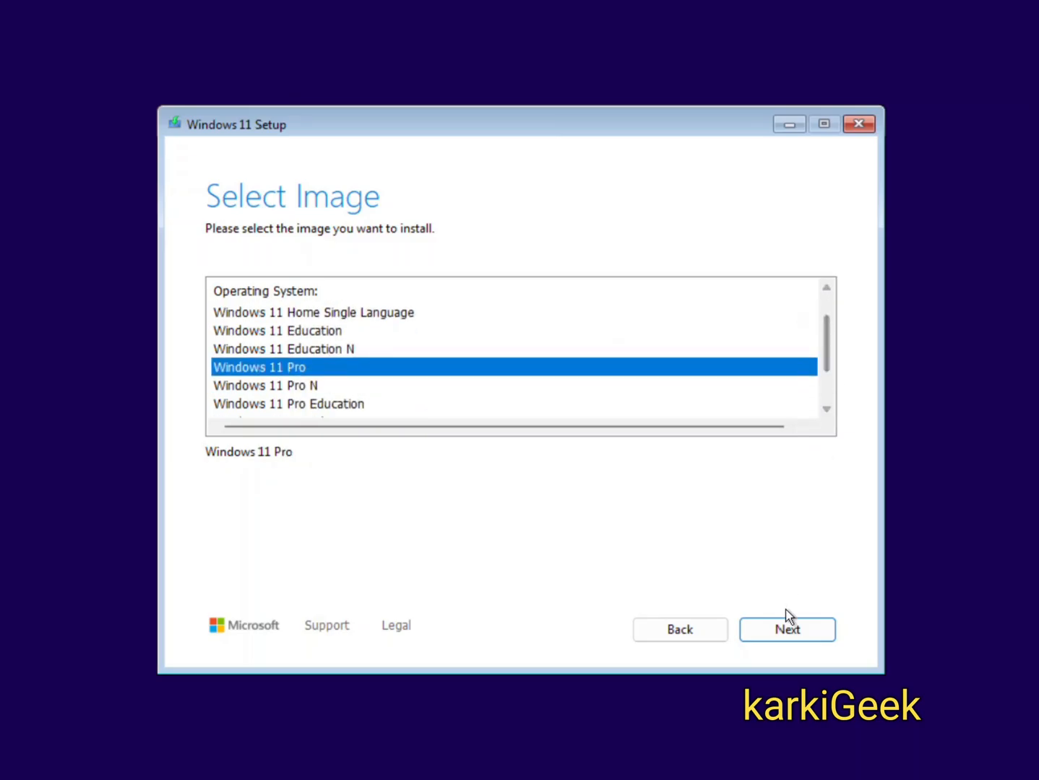
# Step: Accept the license terms and install Windows 11 Pro onto the 60 GB unallocated Disk 0
pyautogui.click(787, 630)
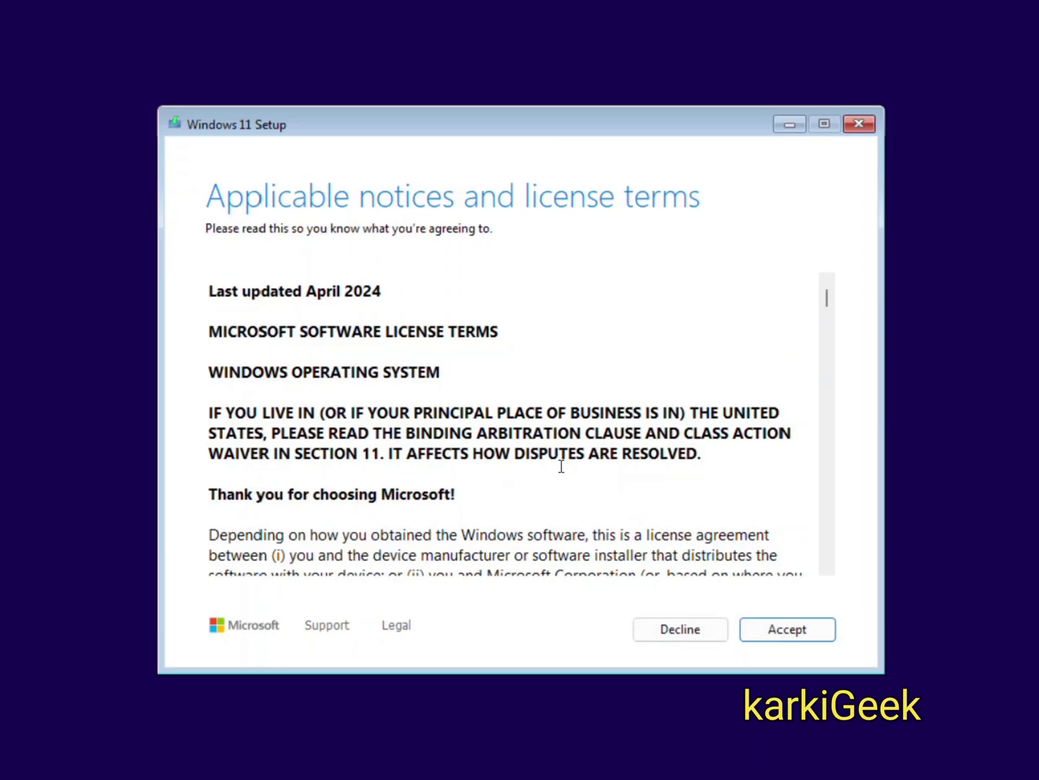
pyautogui.scroll(-3)
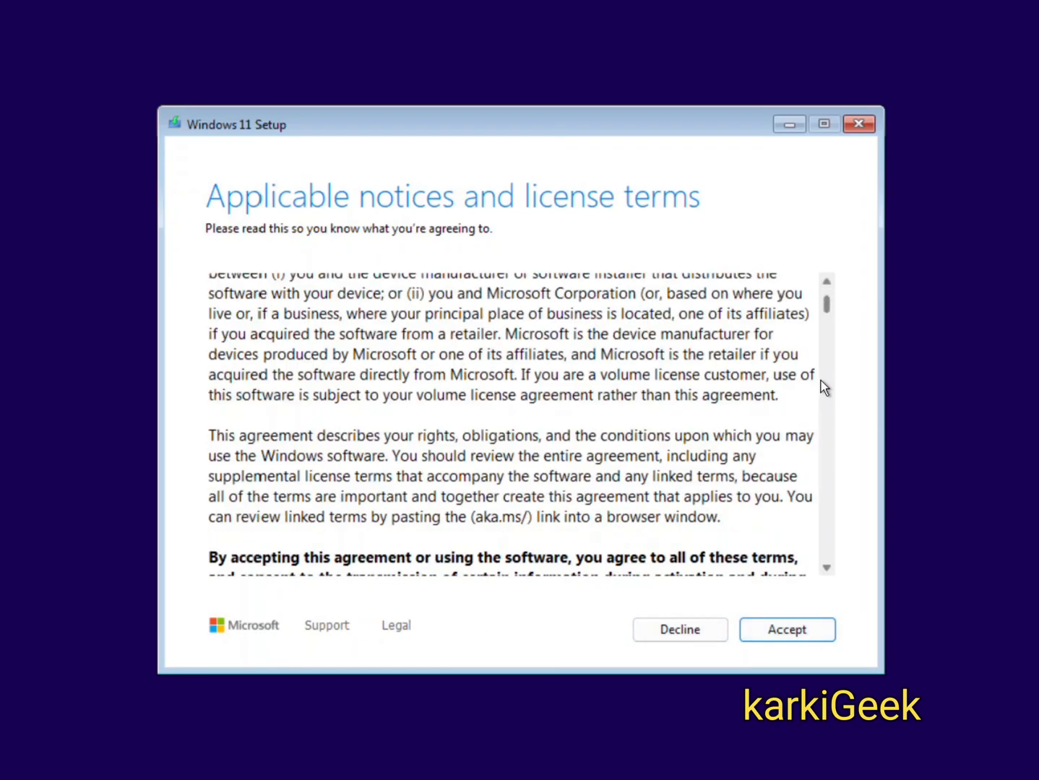
pyautogui.click(787, 630)
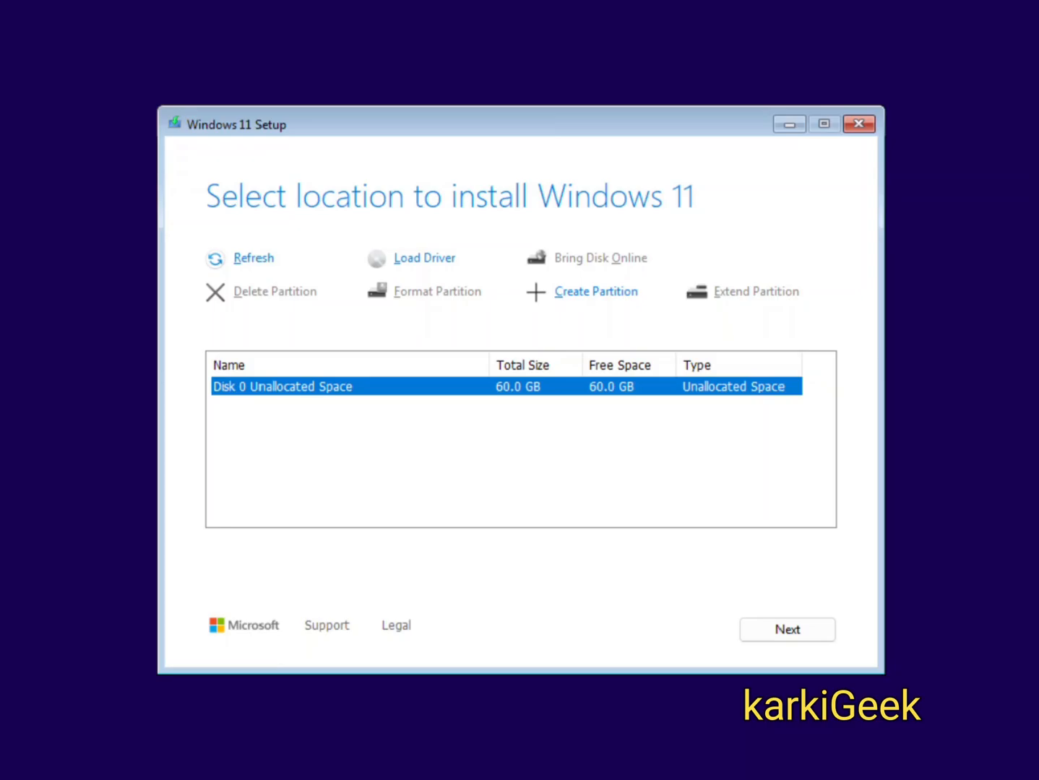
pyautogui.moveTo(647, 609)
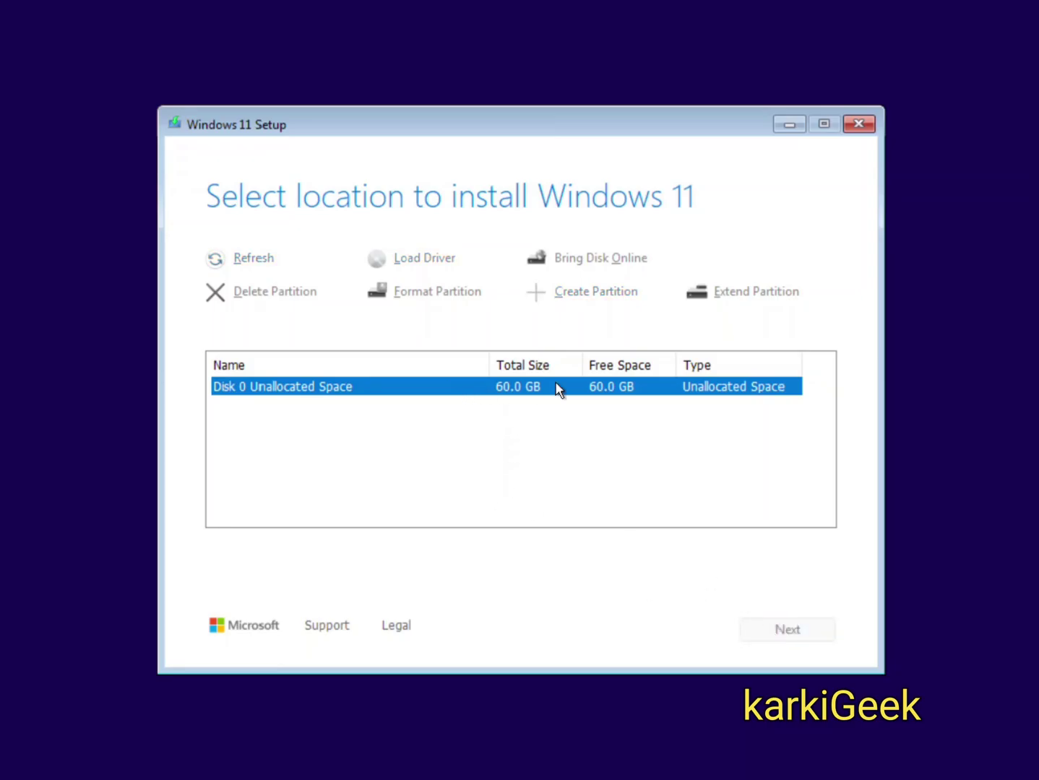
pyautogui.click(787, 629)
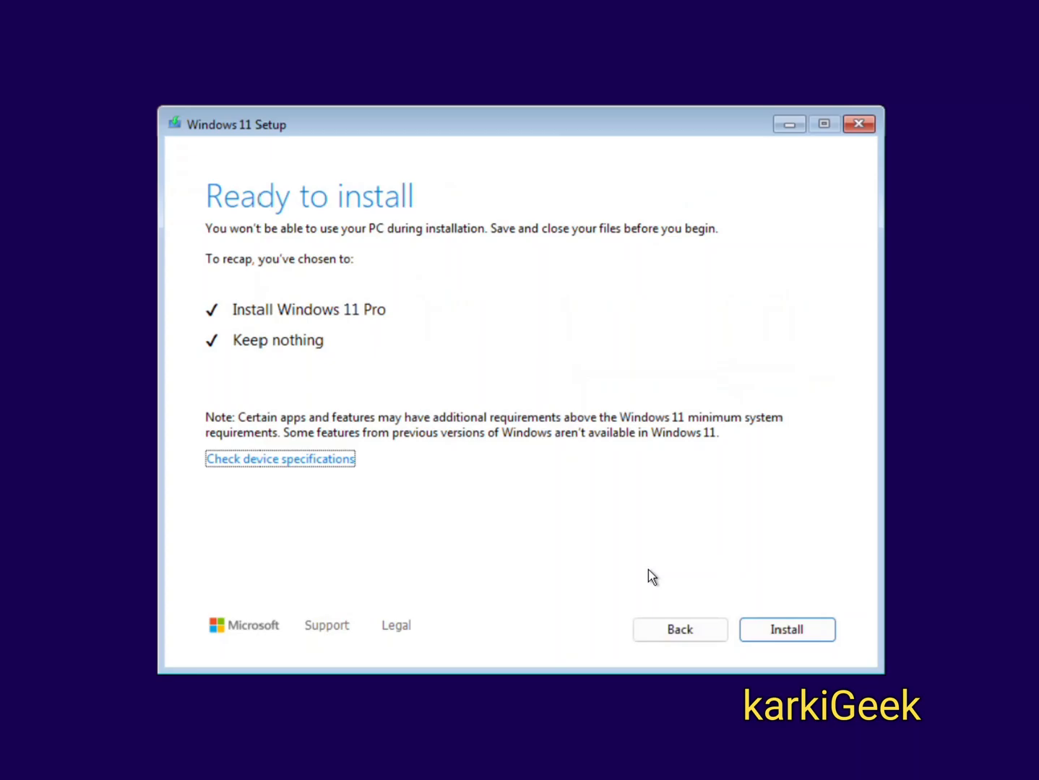
pyautogui.moveTo(336, 244)
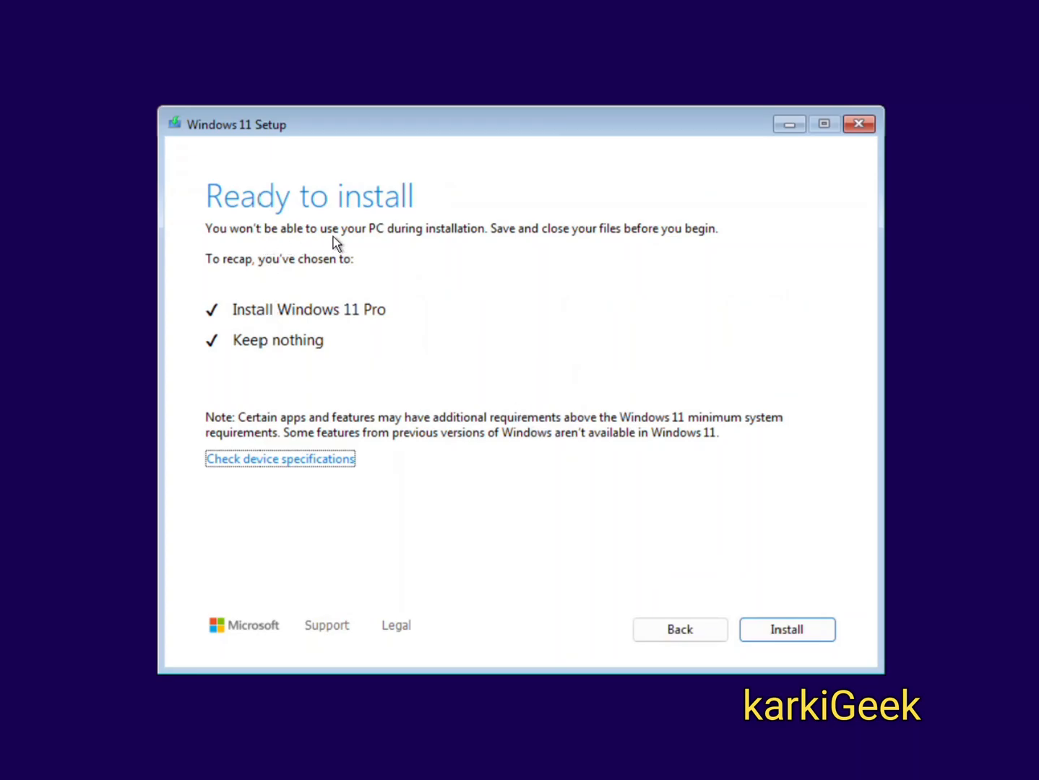
pyautogui.moveTo(798, 608)
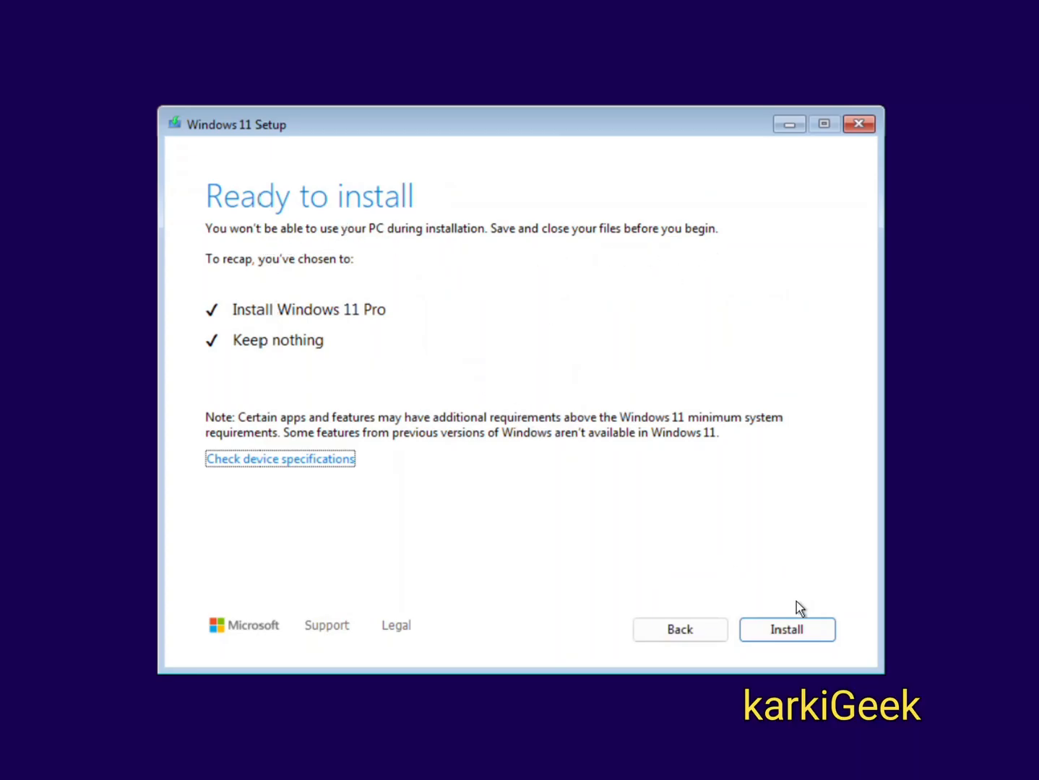
pyautogui.click(787, 629)
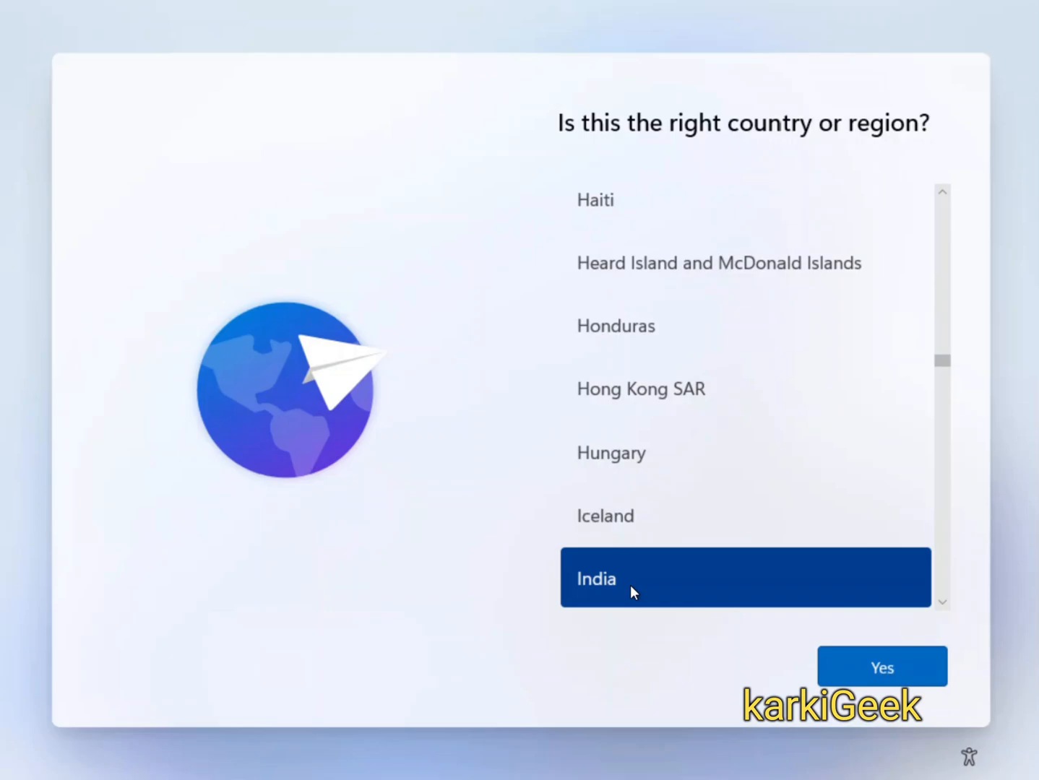
# Step: Confirm India and the English (India) keyboard, skipping the second layout
pyautogui.click(881, 666)
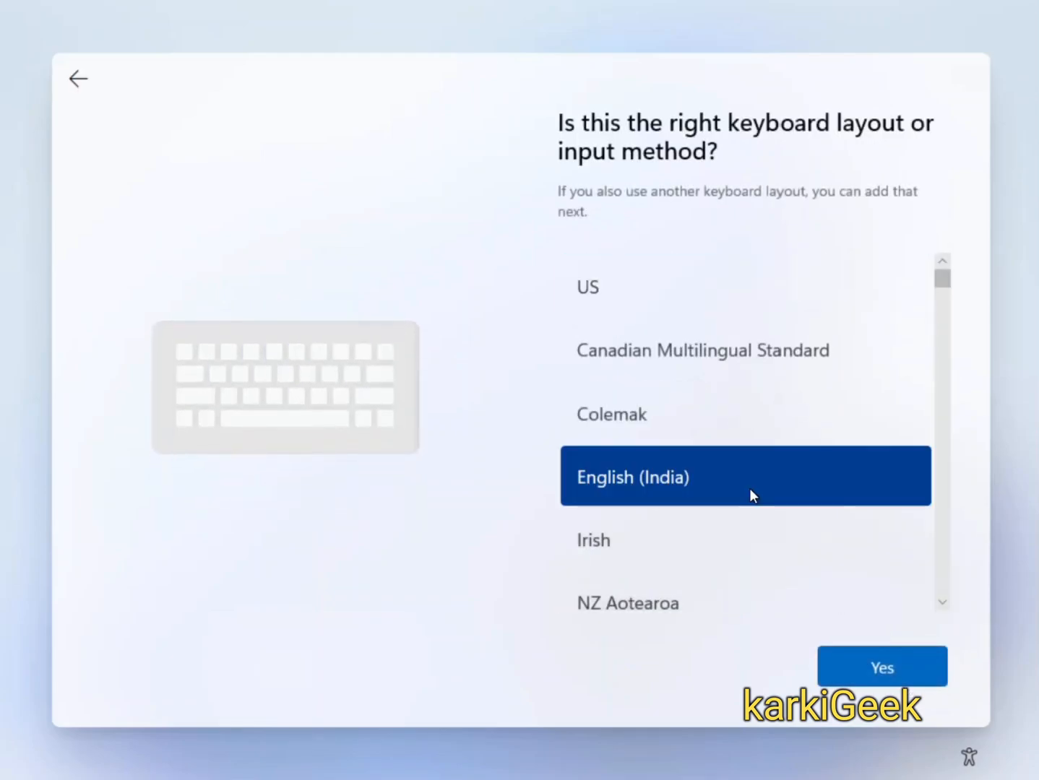
pyautogui.click(881, 666)
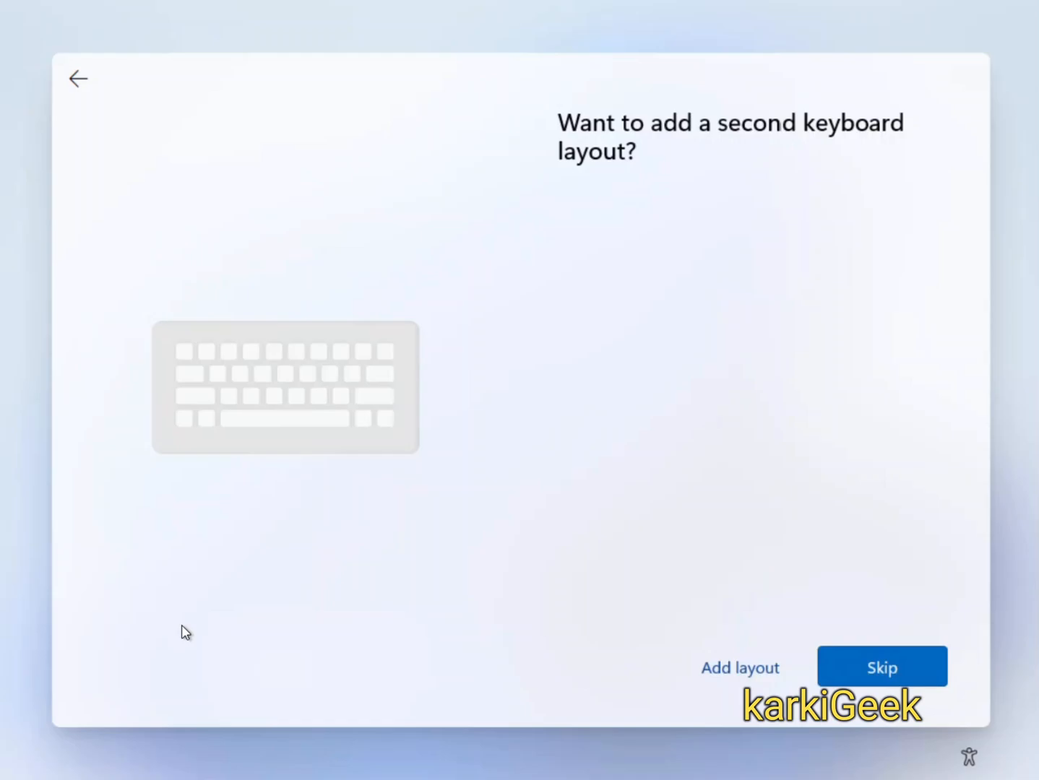
pyautogui.click(881, 667)
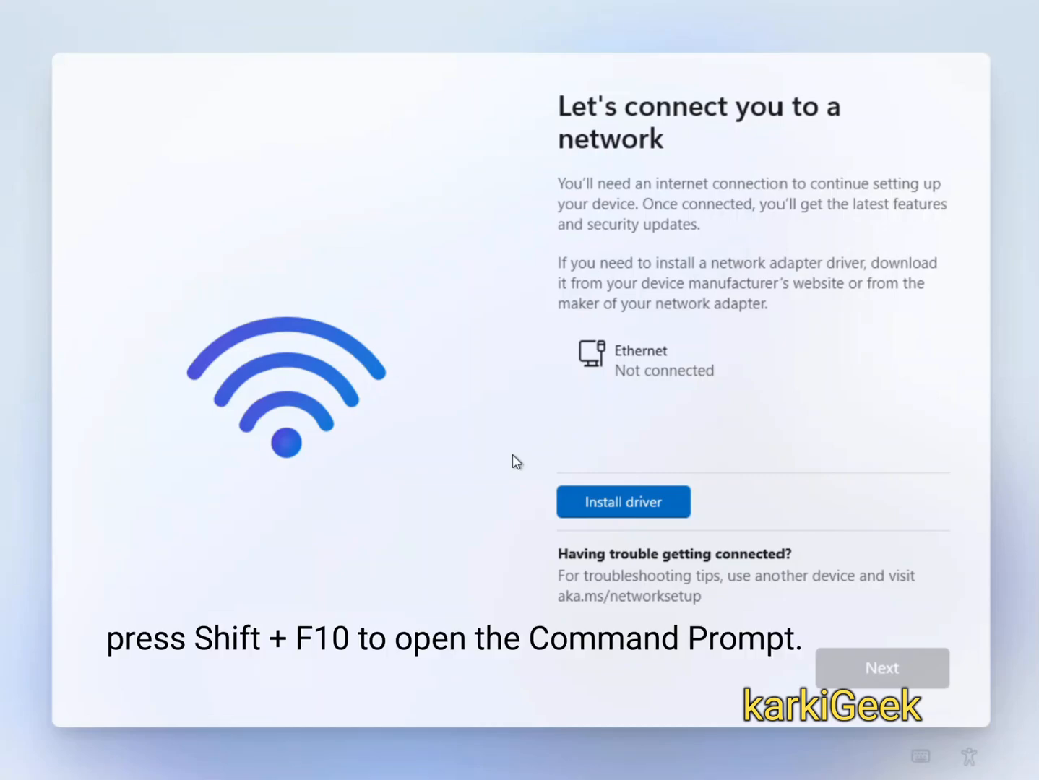
pyautogui.moveTo(469, 508)
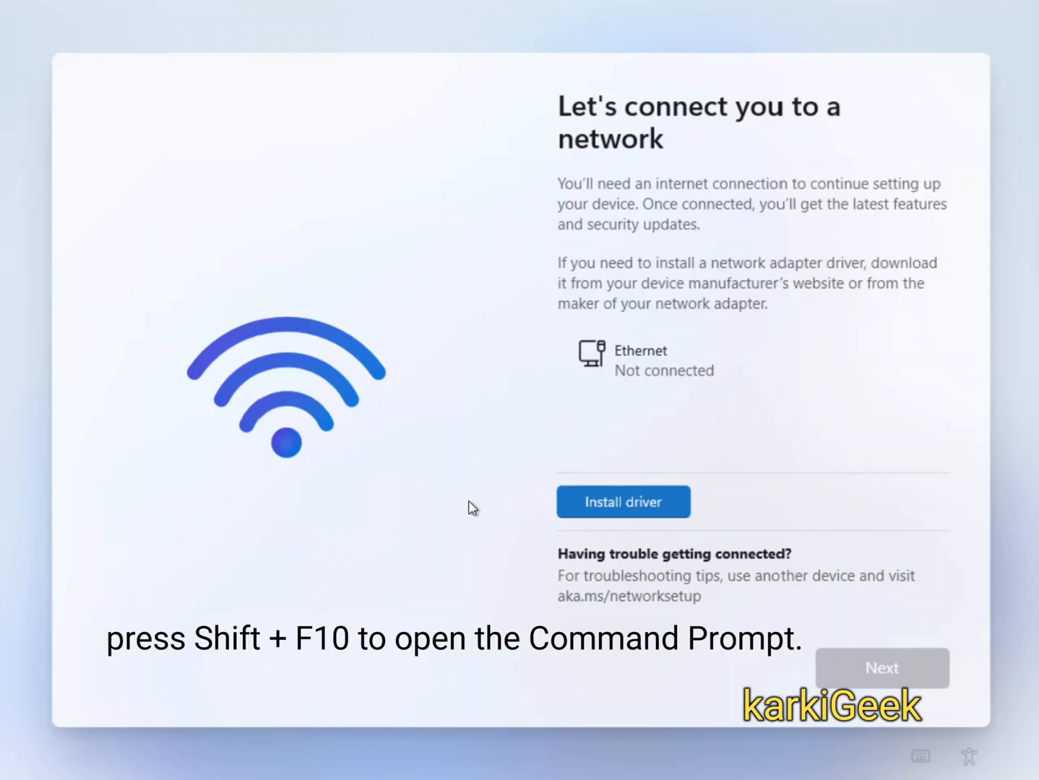
# Step: Open Command Prompt with Shift+F10 and enter the OOBE\BYPASSNRO command
pyautogui.press('Shift+F10')
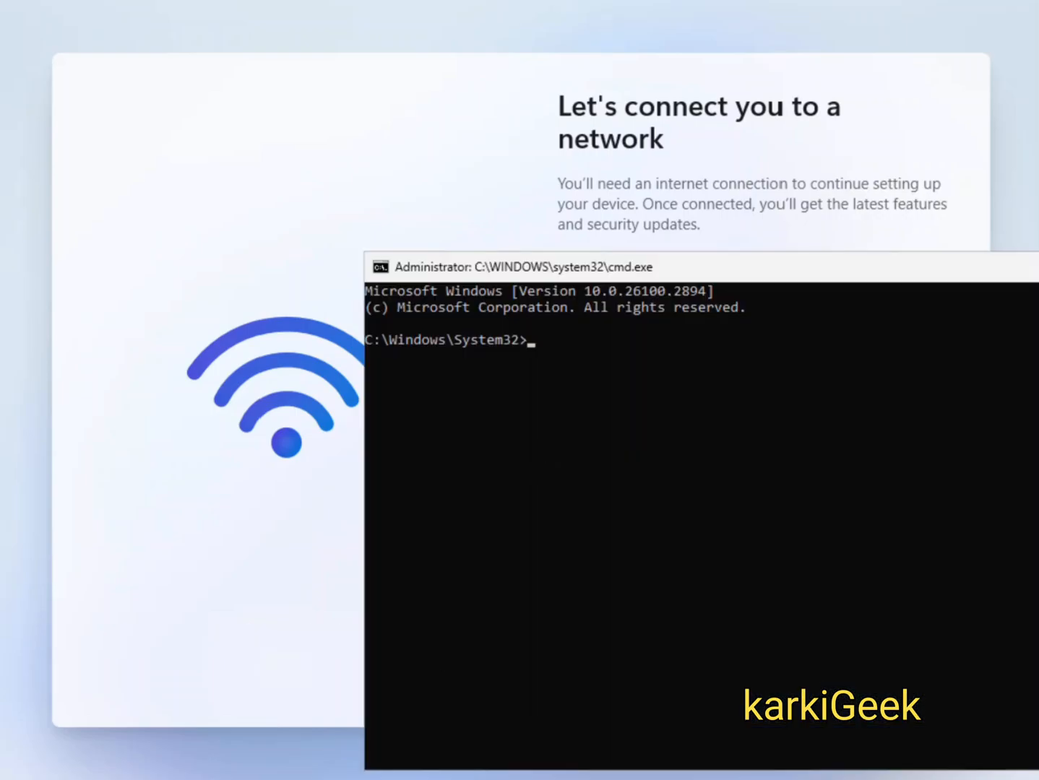
pyautogui.moveTo(625, 372)
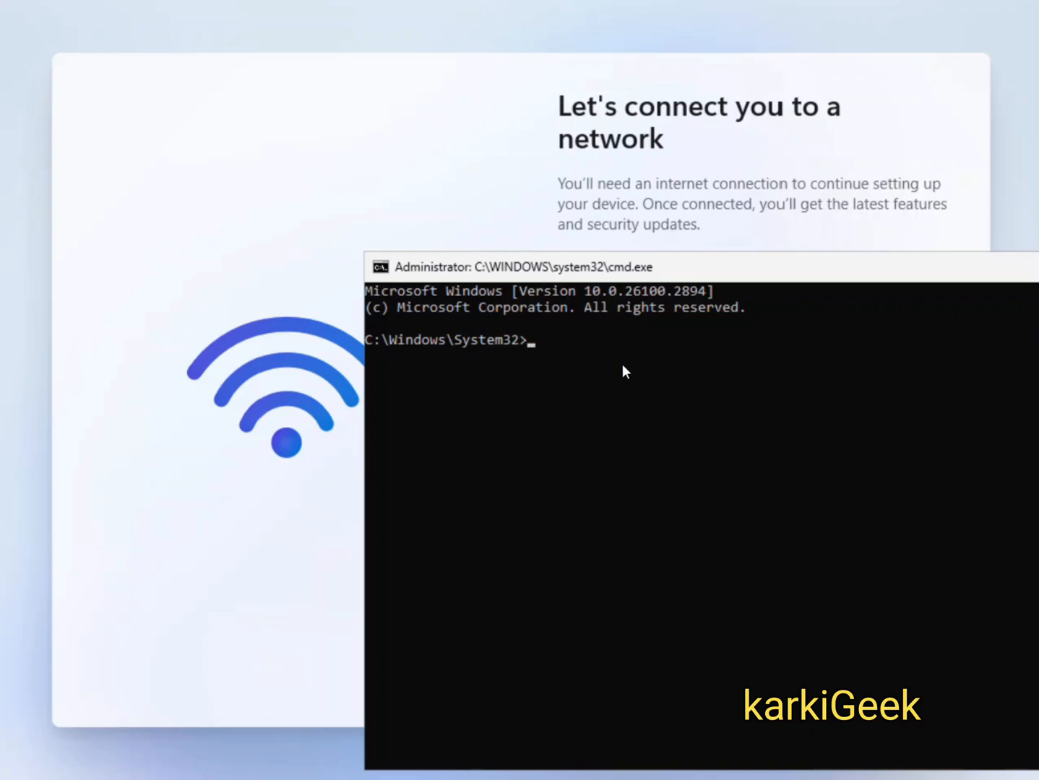
pyautogui.write('OOBE')
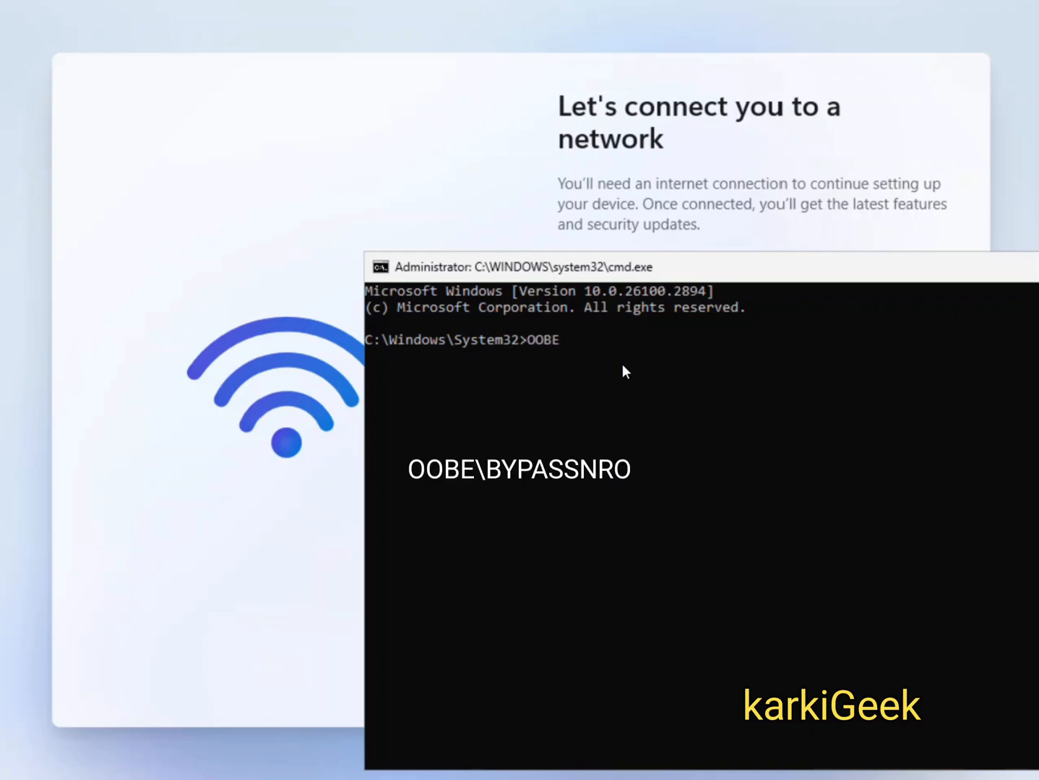
pyautogui.write('\\')
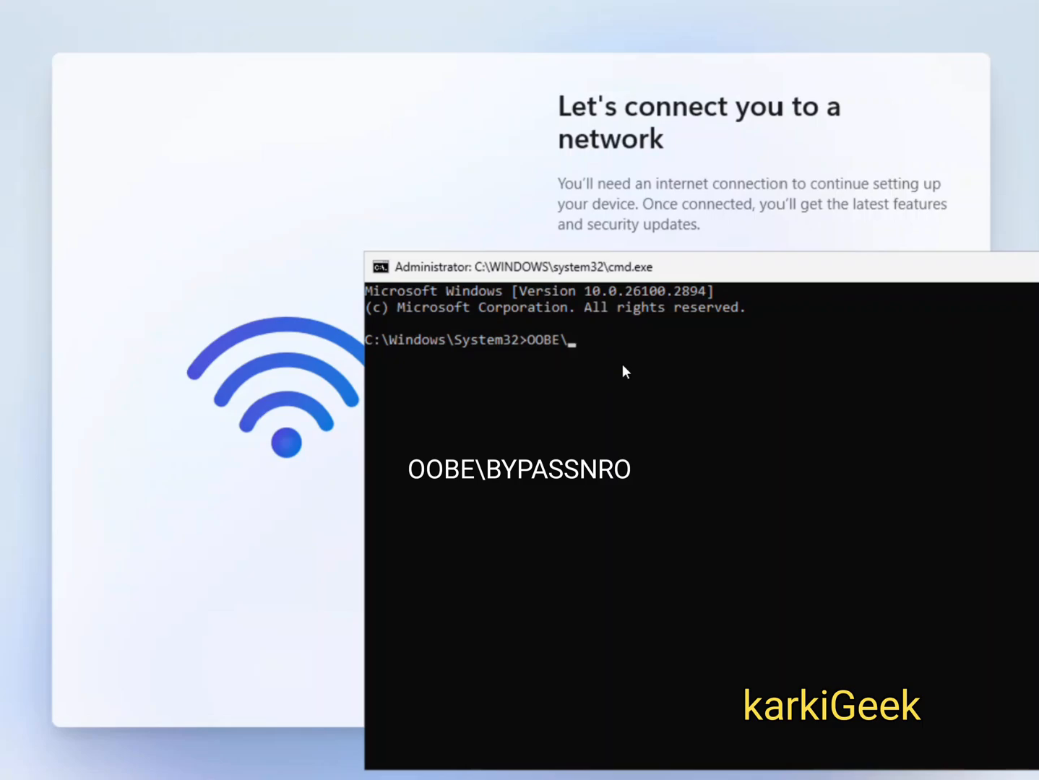
pyautogui.write('BYPA')
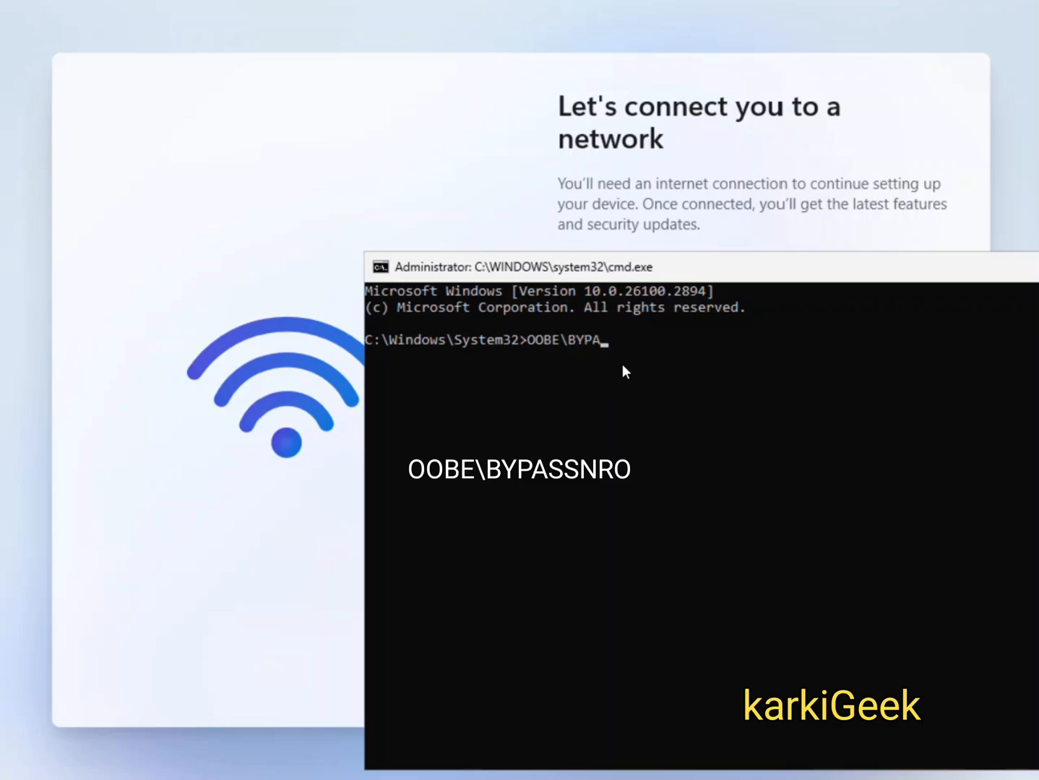
pyautogui.write('SNR')
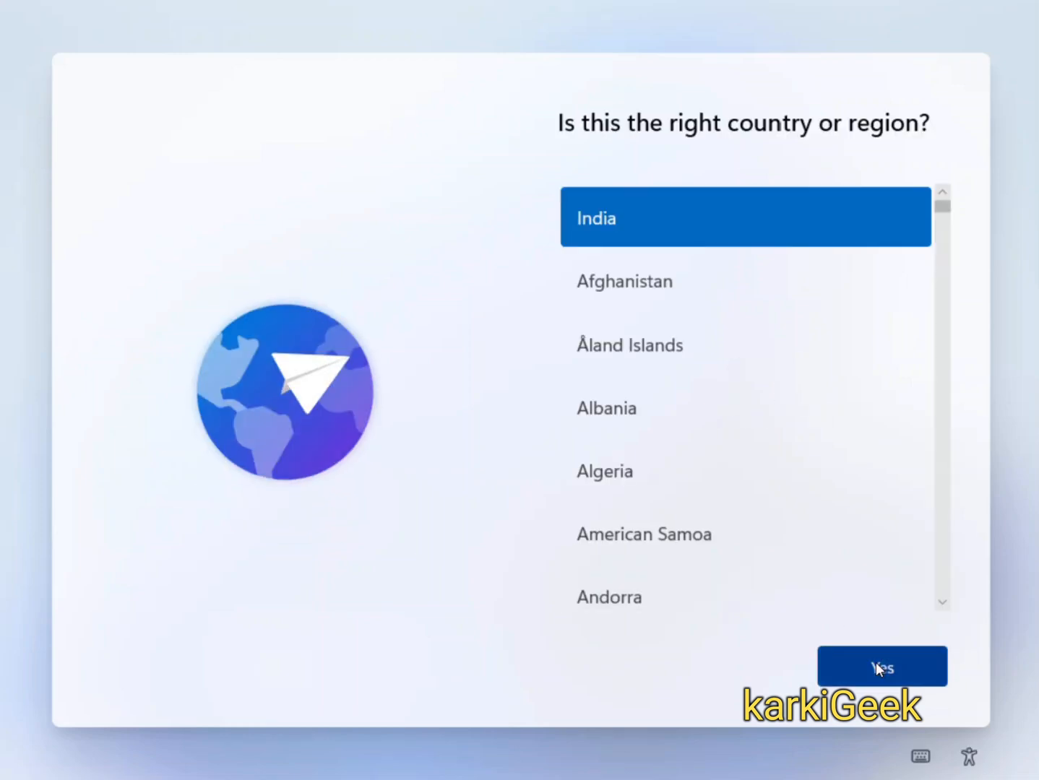
# Step: Confirm India, choose the English (India) keyboard, and skip the second layout
pyautogui.click(881, 667)
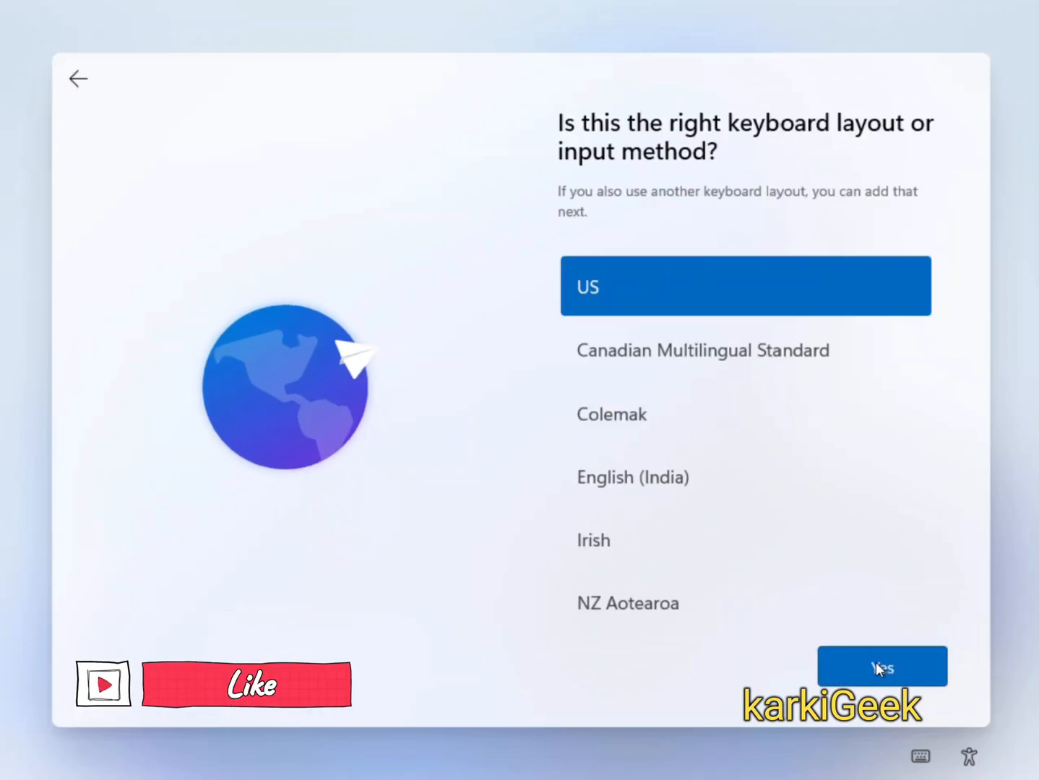
pyautogui.click(632, 477)
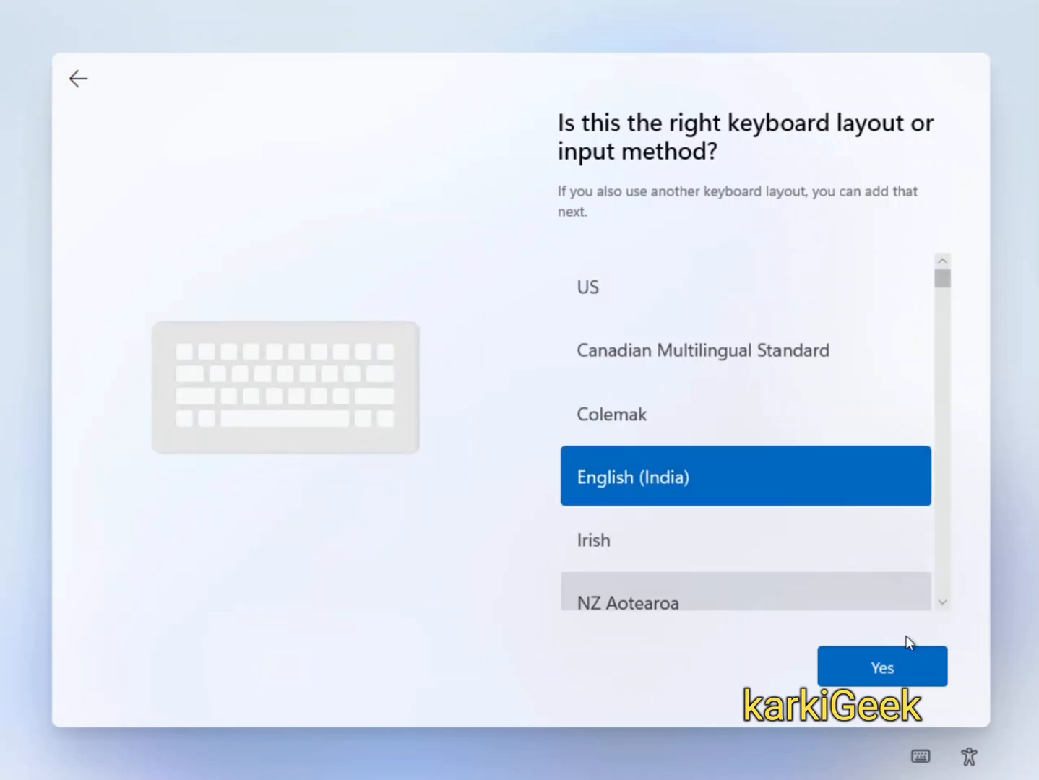
pyautogui.click(881, 666)
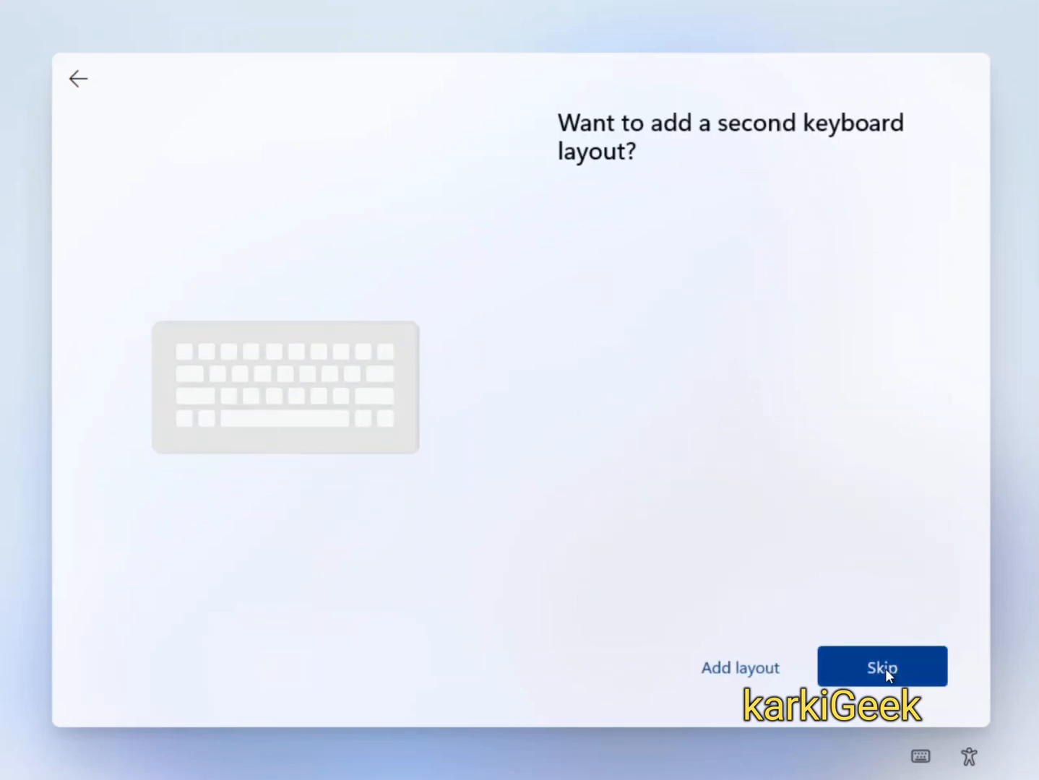
pyautogui.click(883, 667)
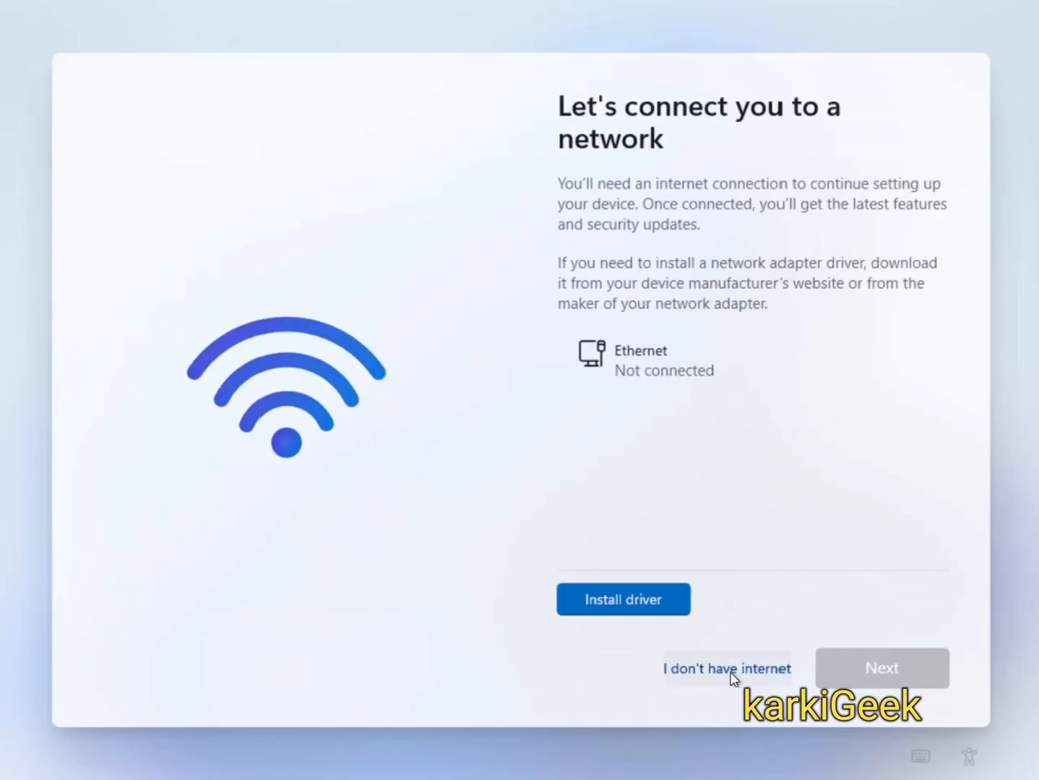
pyautogui.moveTo(774, 678)
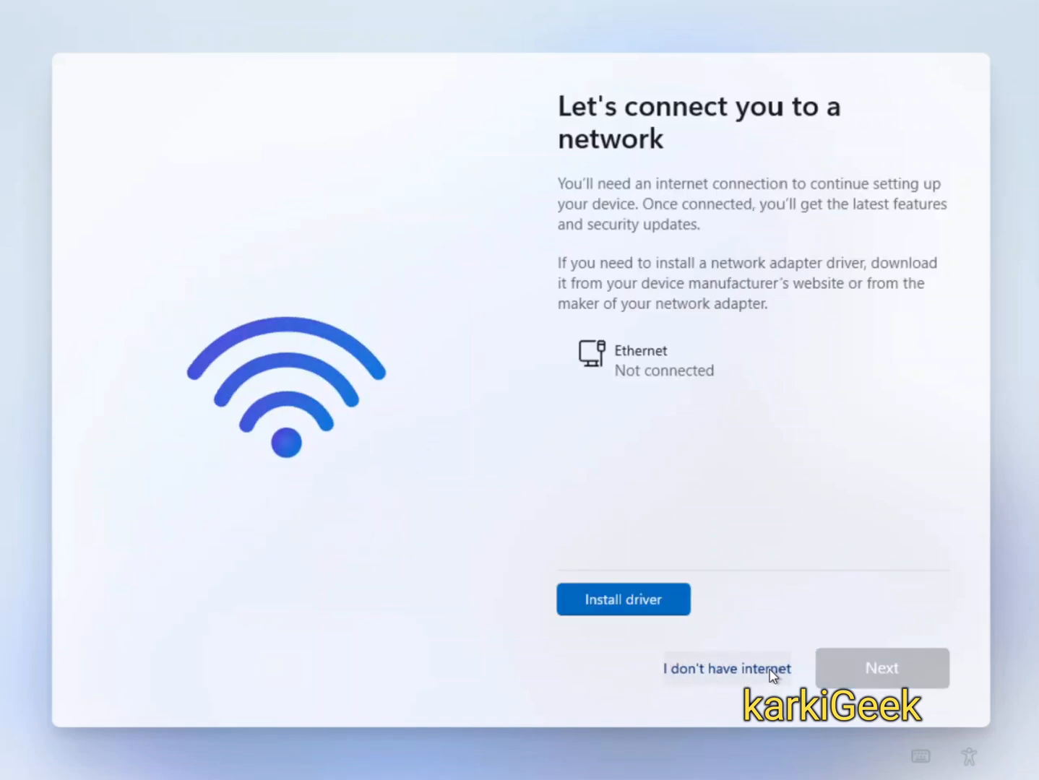
# Step: Continue without internet and create a local account with a name and confirmed password
pyautogui.click(726, 668)
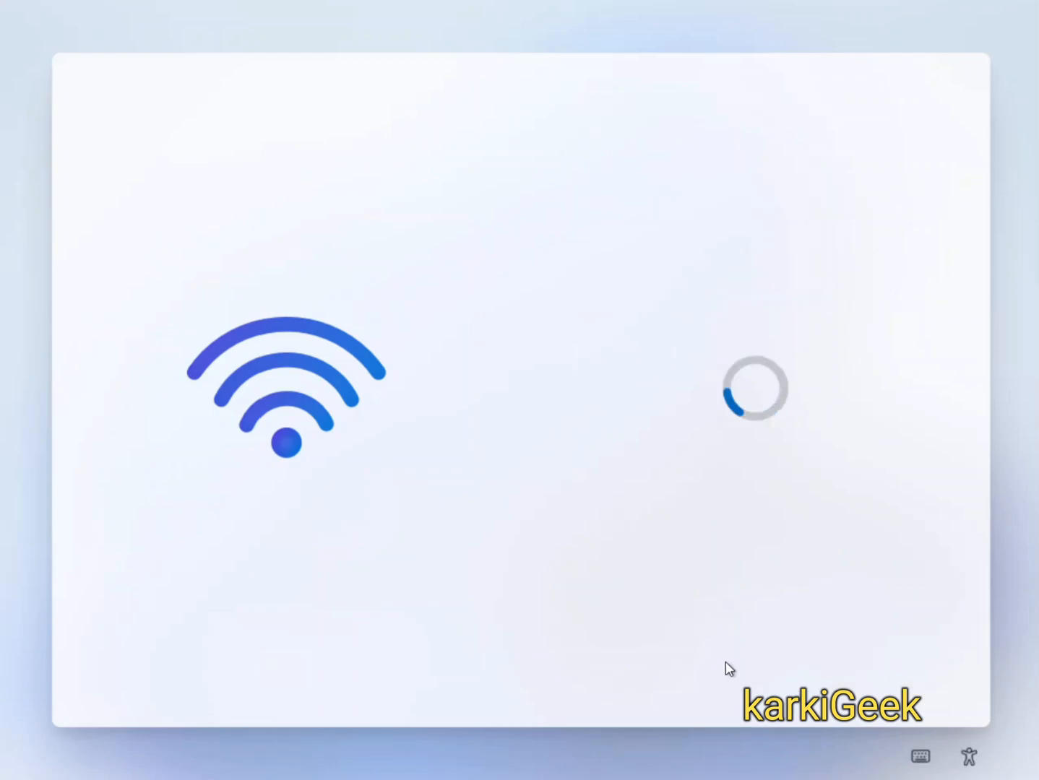
pyautogui.moveTo(804, 625)
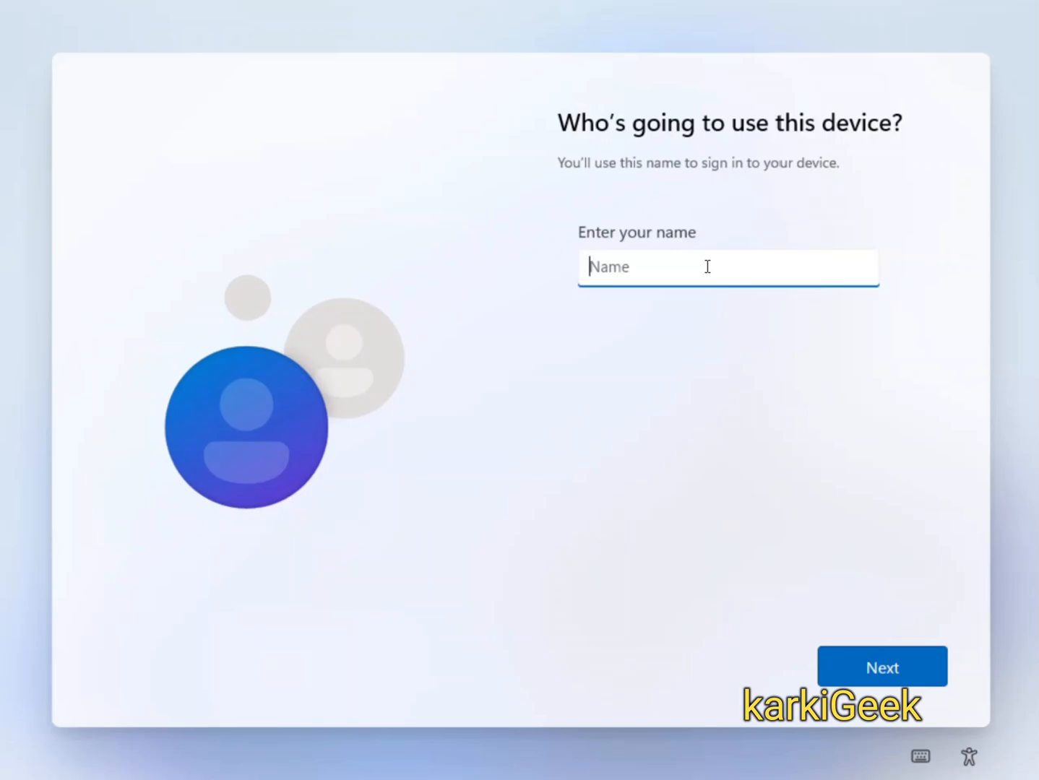
pyautogui.click(881, 667)
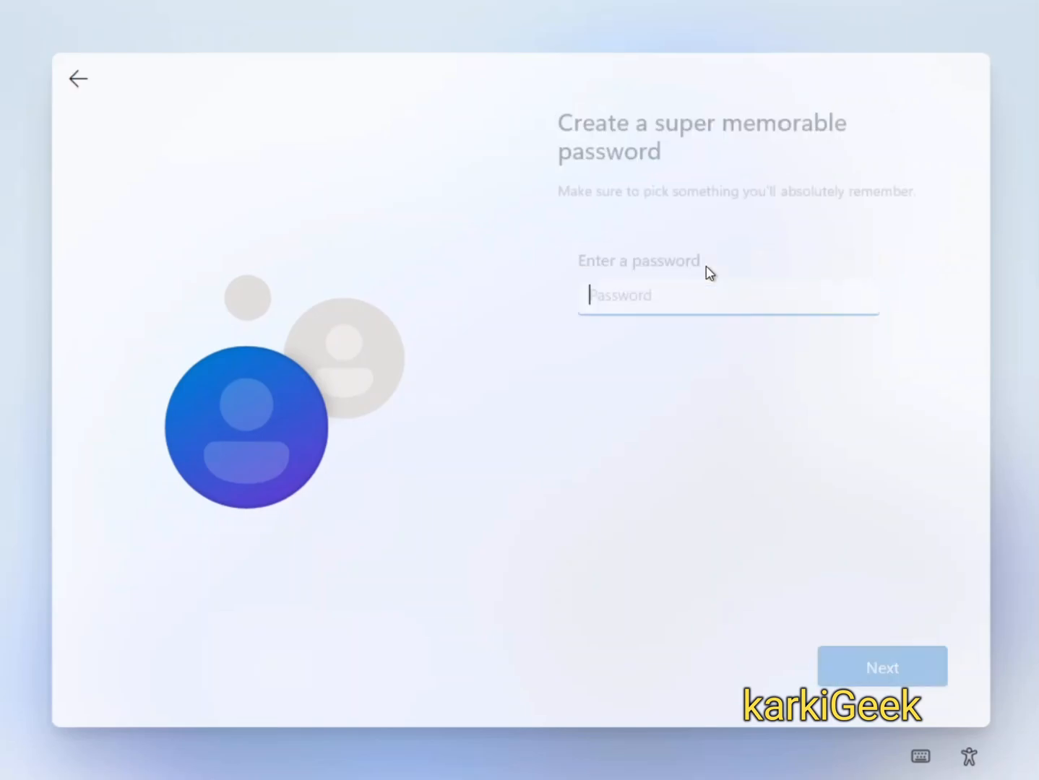
pyautogui.write('•••••')
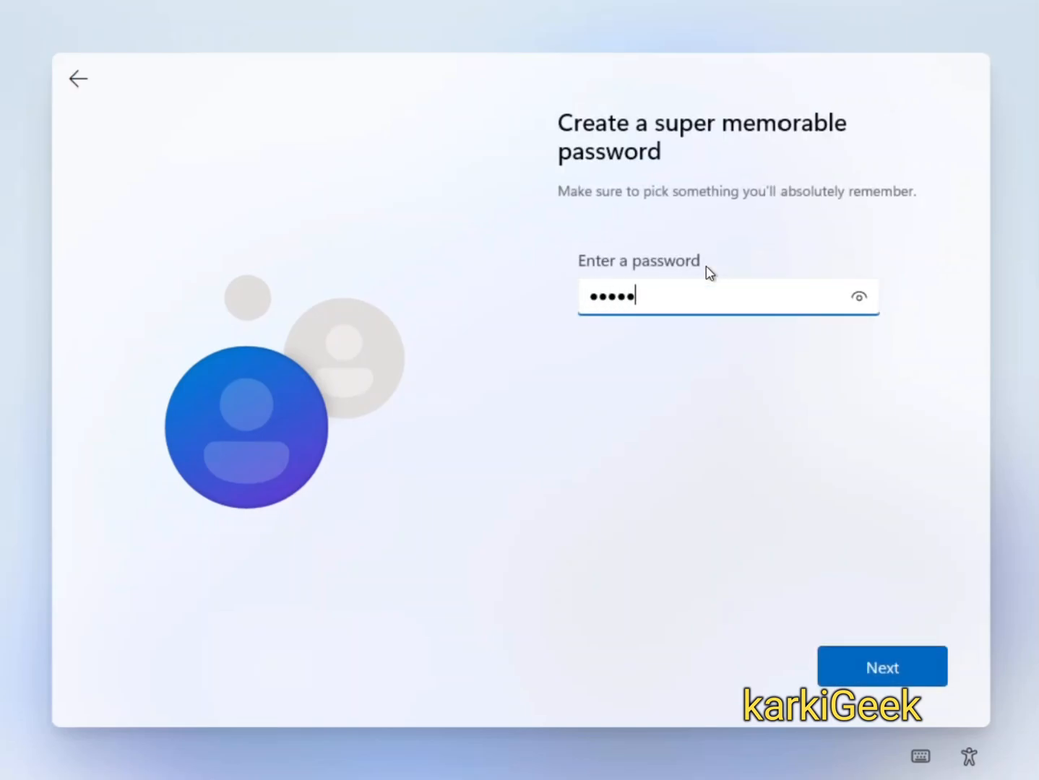
pyautogui.click(881, 666)
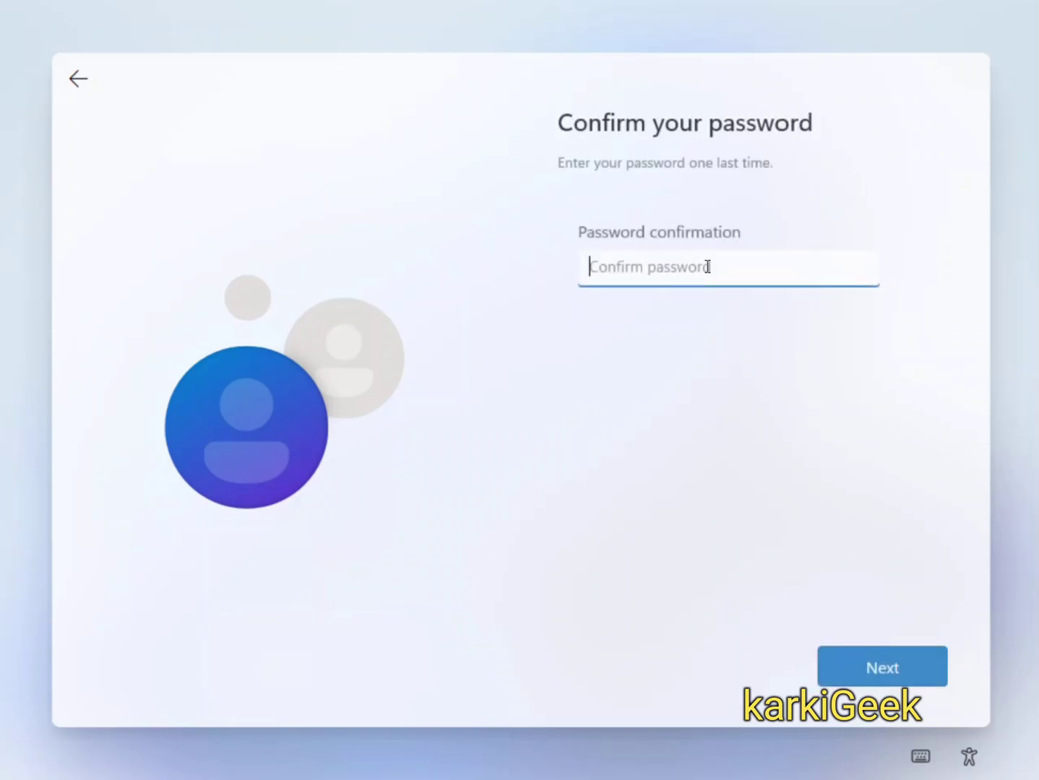
pyautogui.write('password')
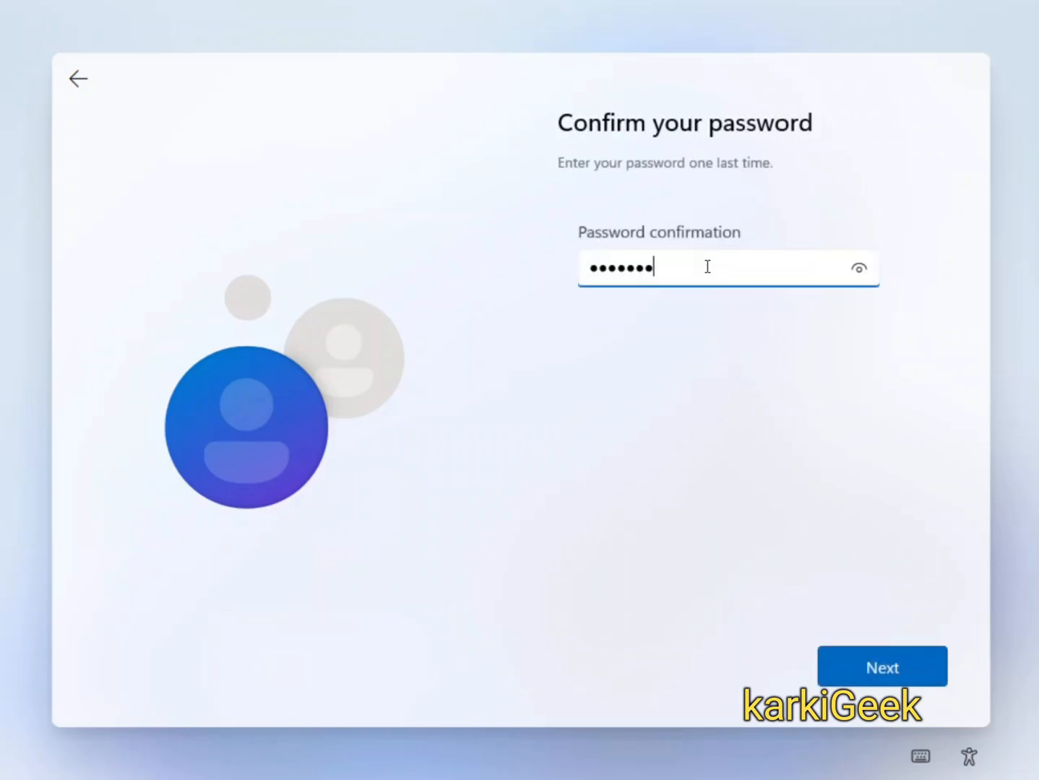
pyautogui.click(881, 667)
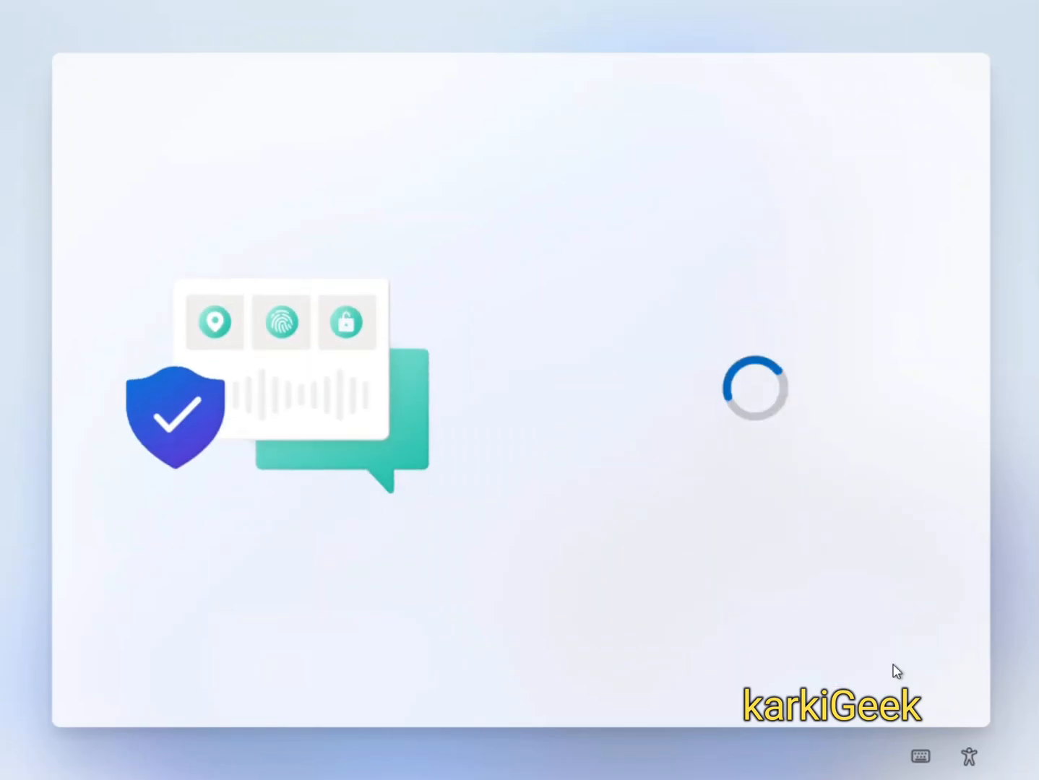